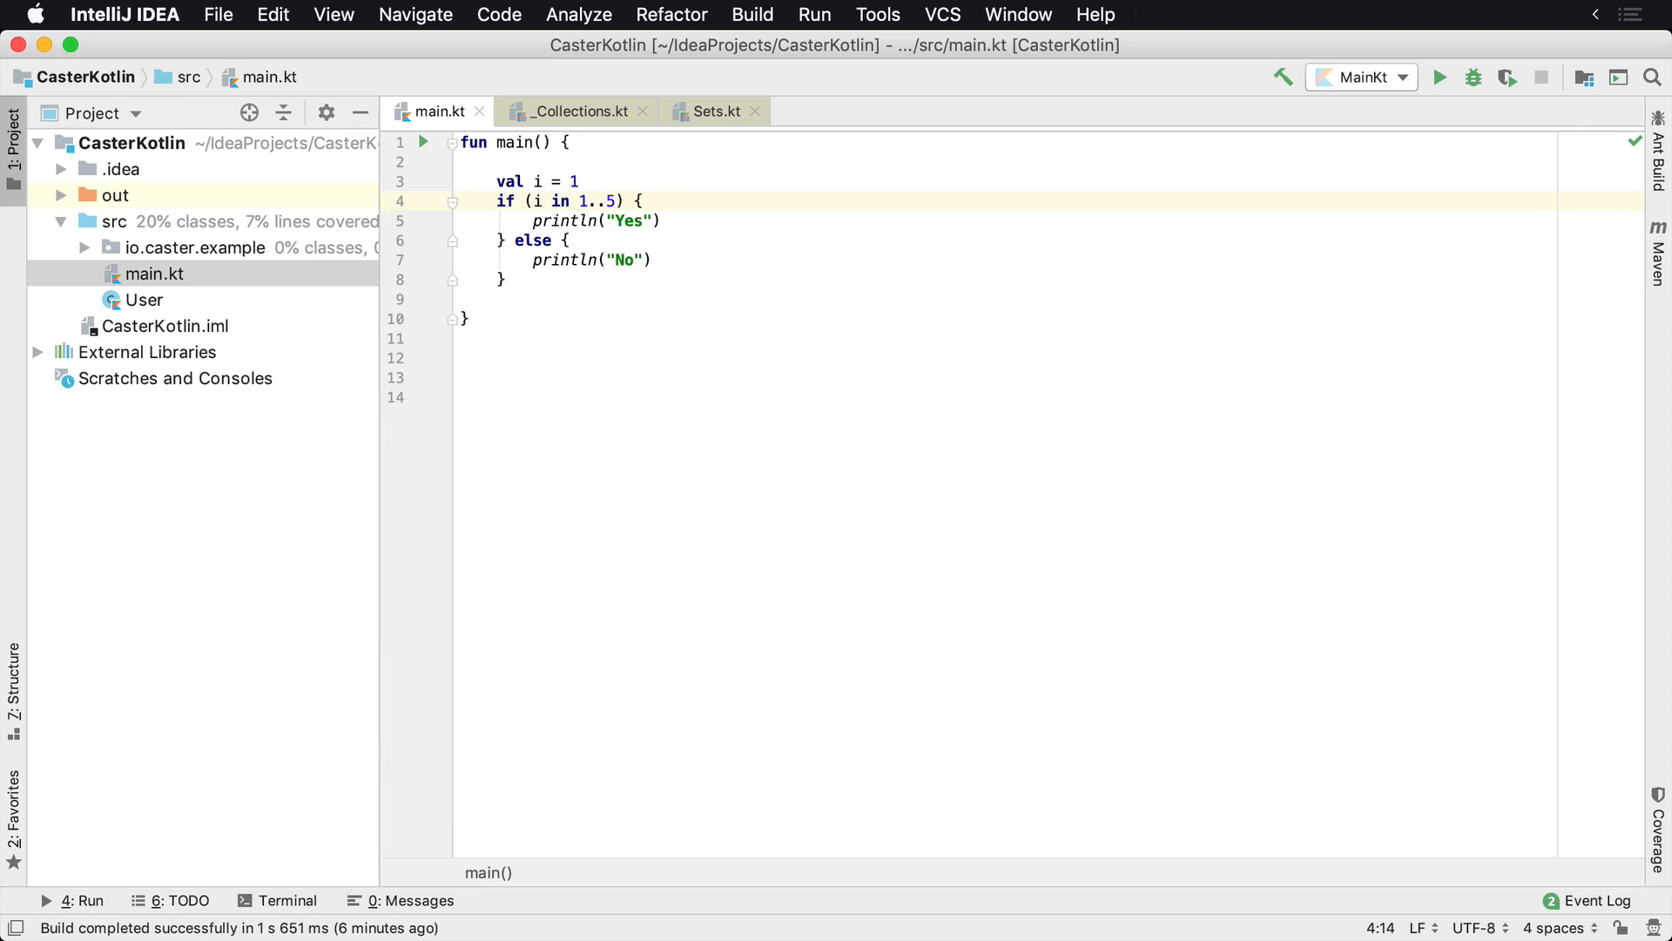
# - Change 'val i = 1' to 'val i = 12' so the range check prints No
pyautogui.click(1441, 77)
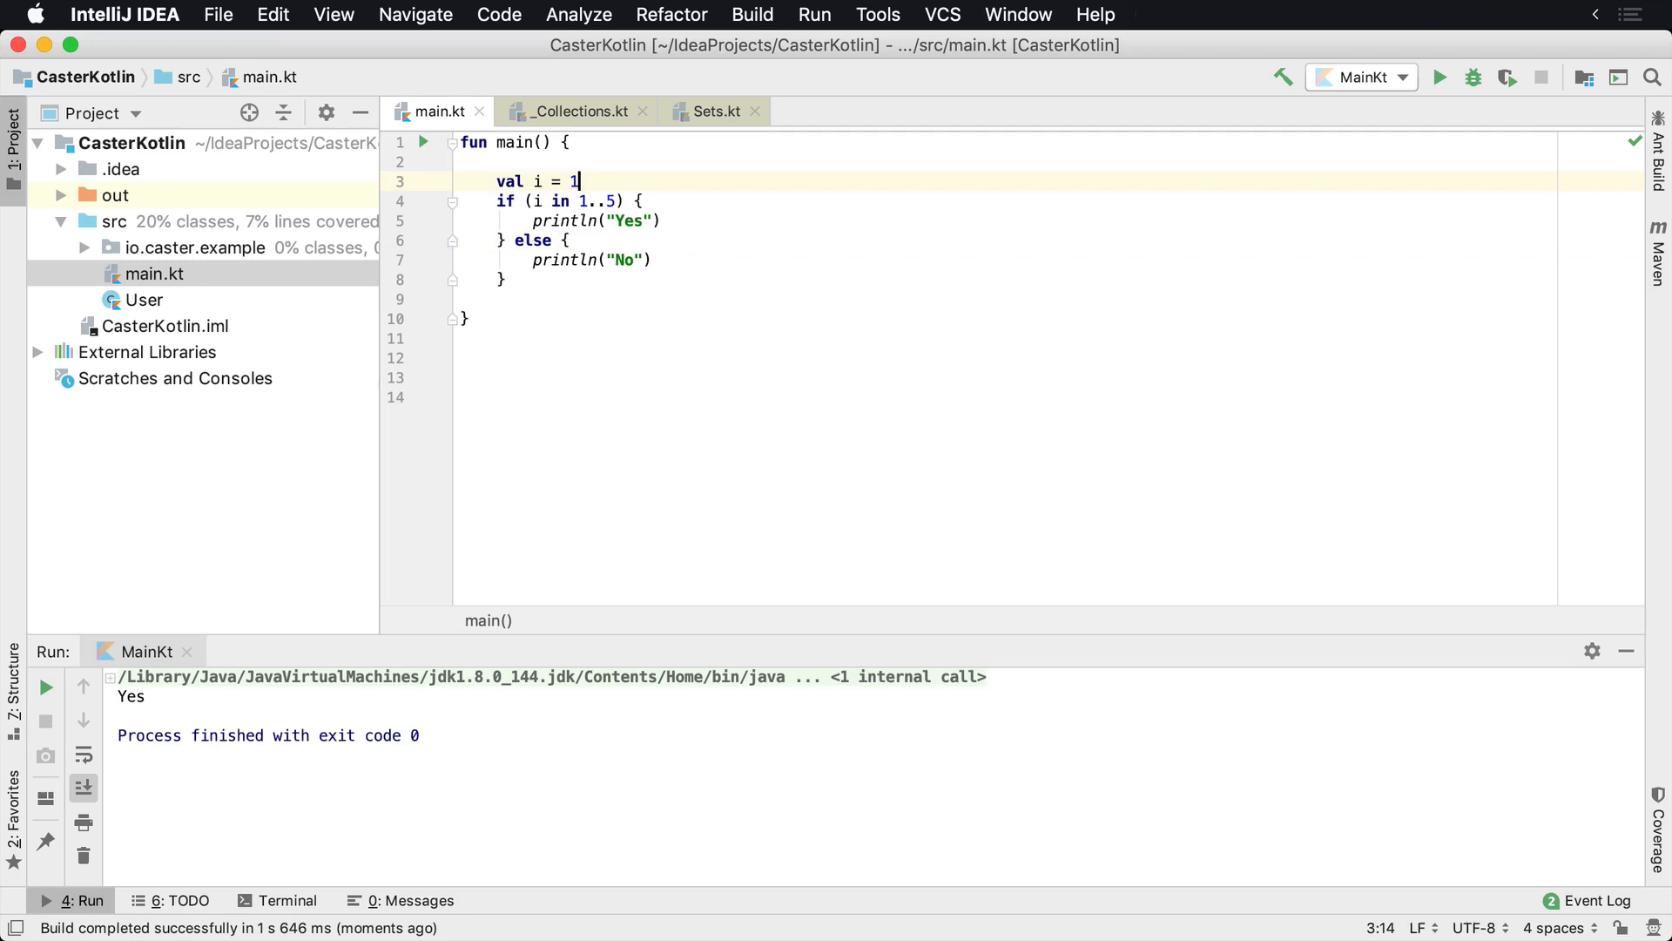
pyautogui.write('2')
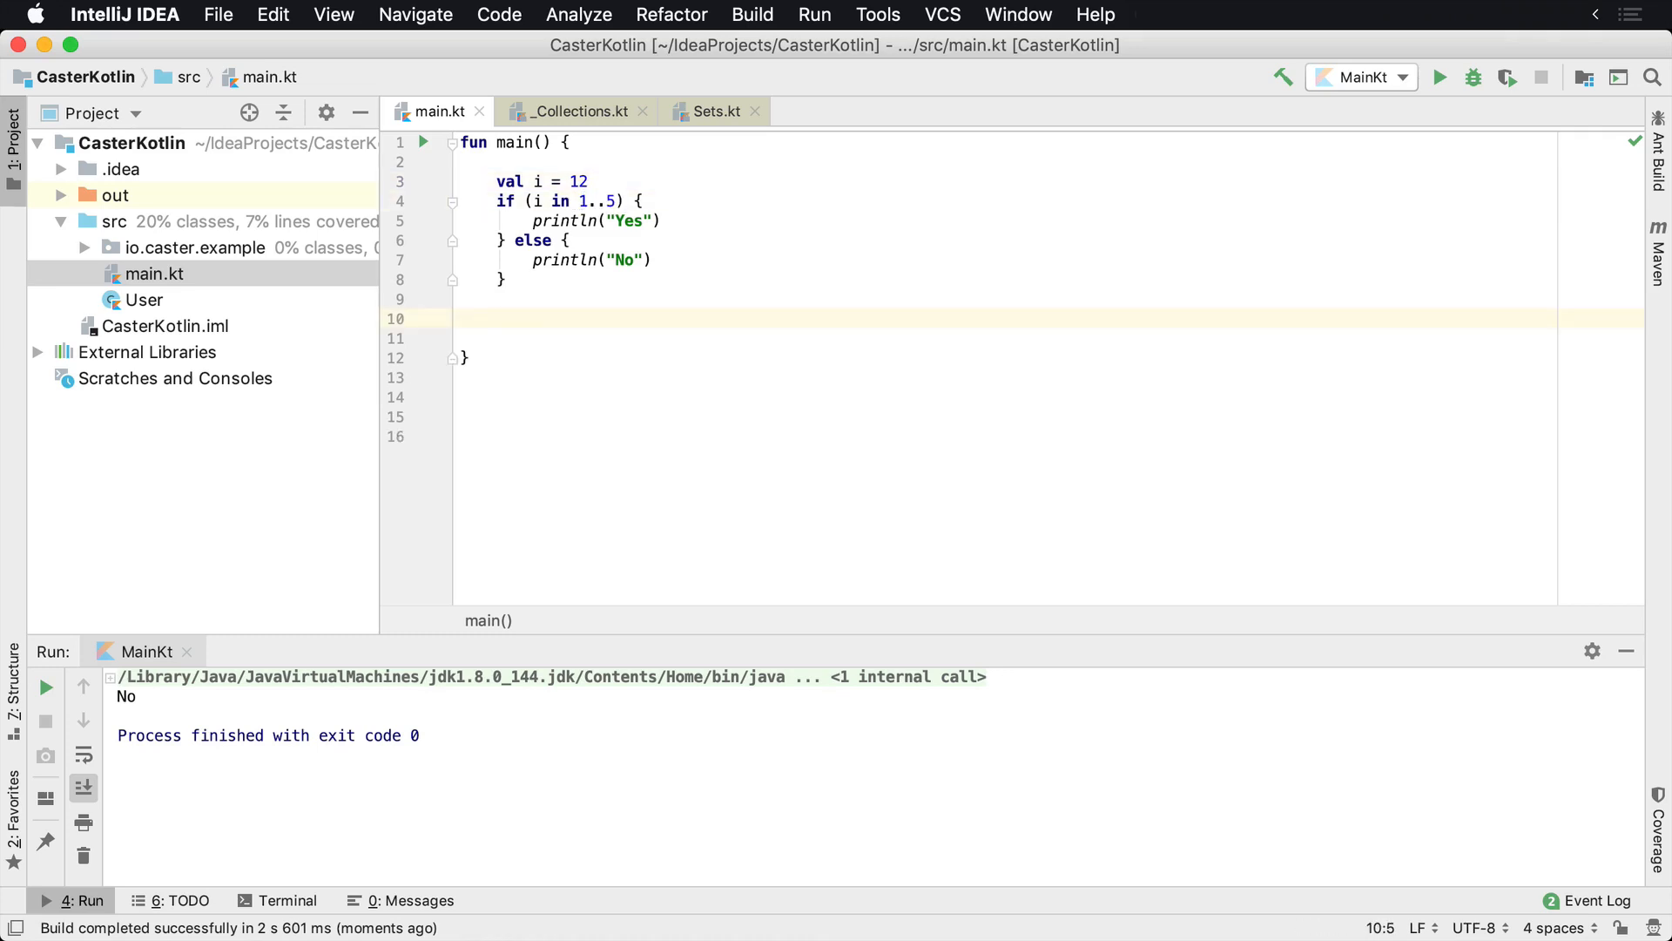
# - Write 'for (j in 0..10) { println(j) }' below the if/else and run it
pyautogui.write('for (j in 0..10')
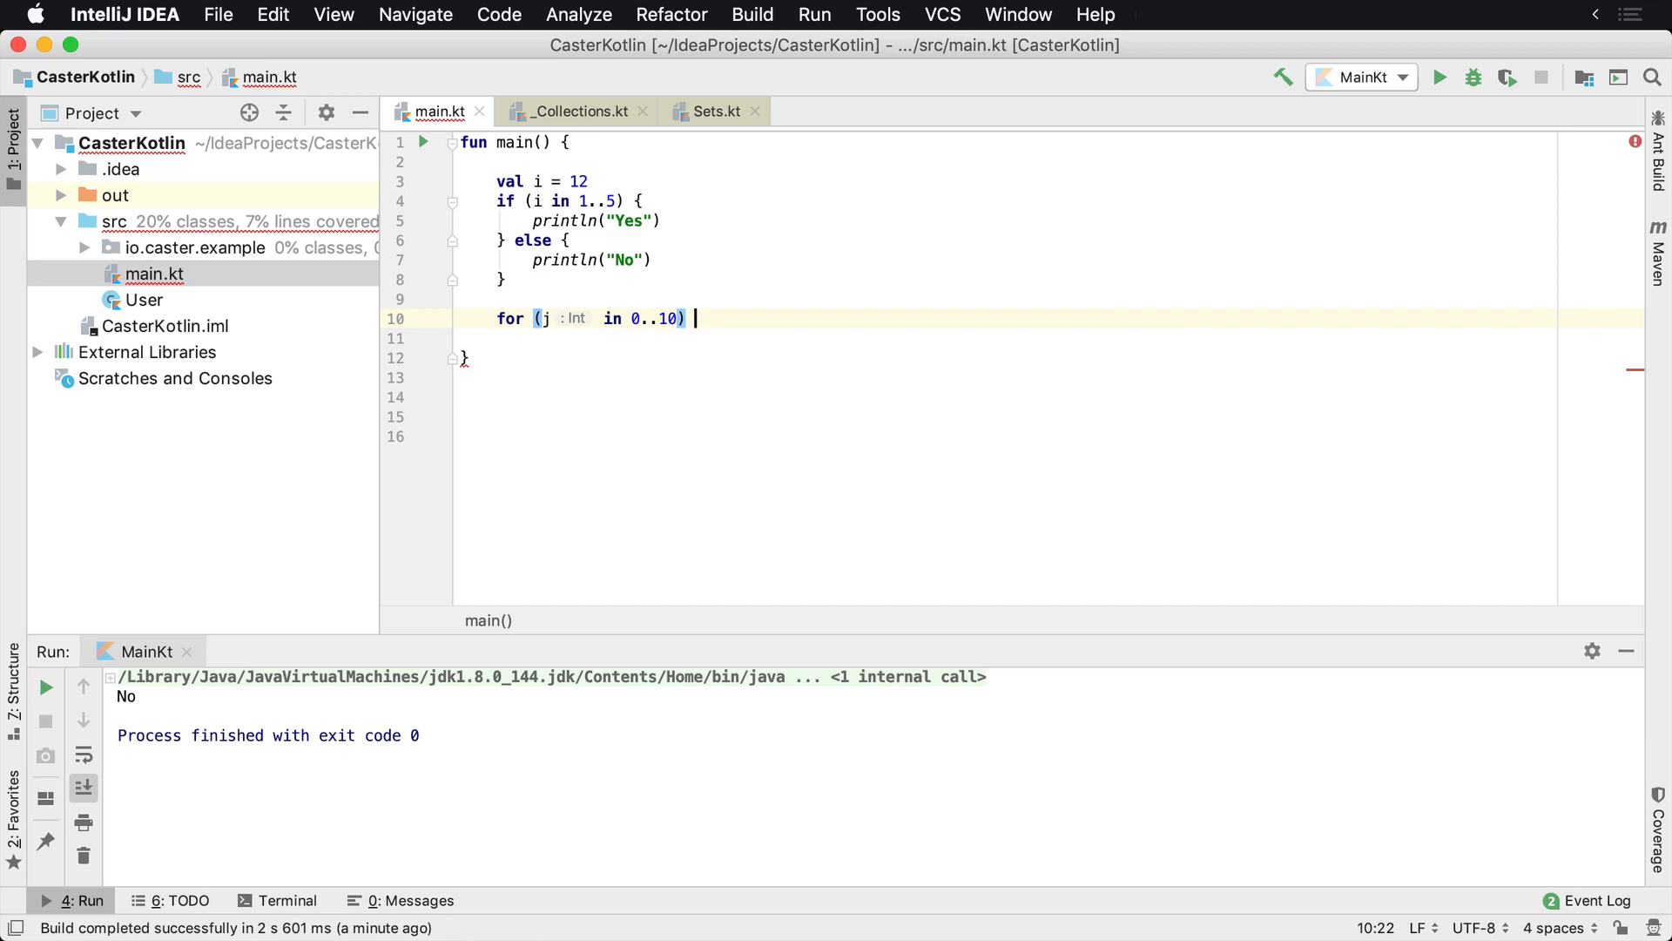
pyautogui.write('{')
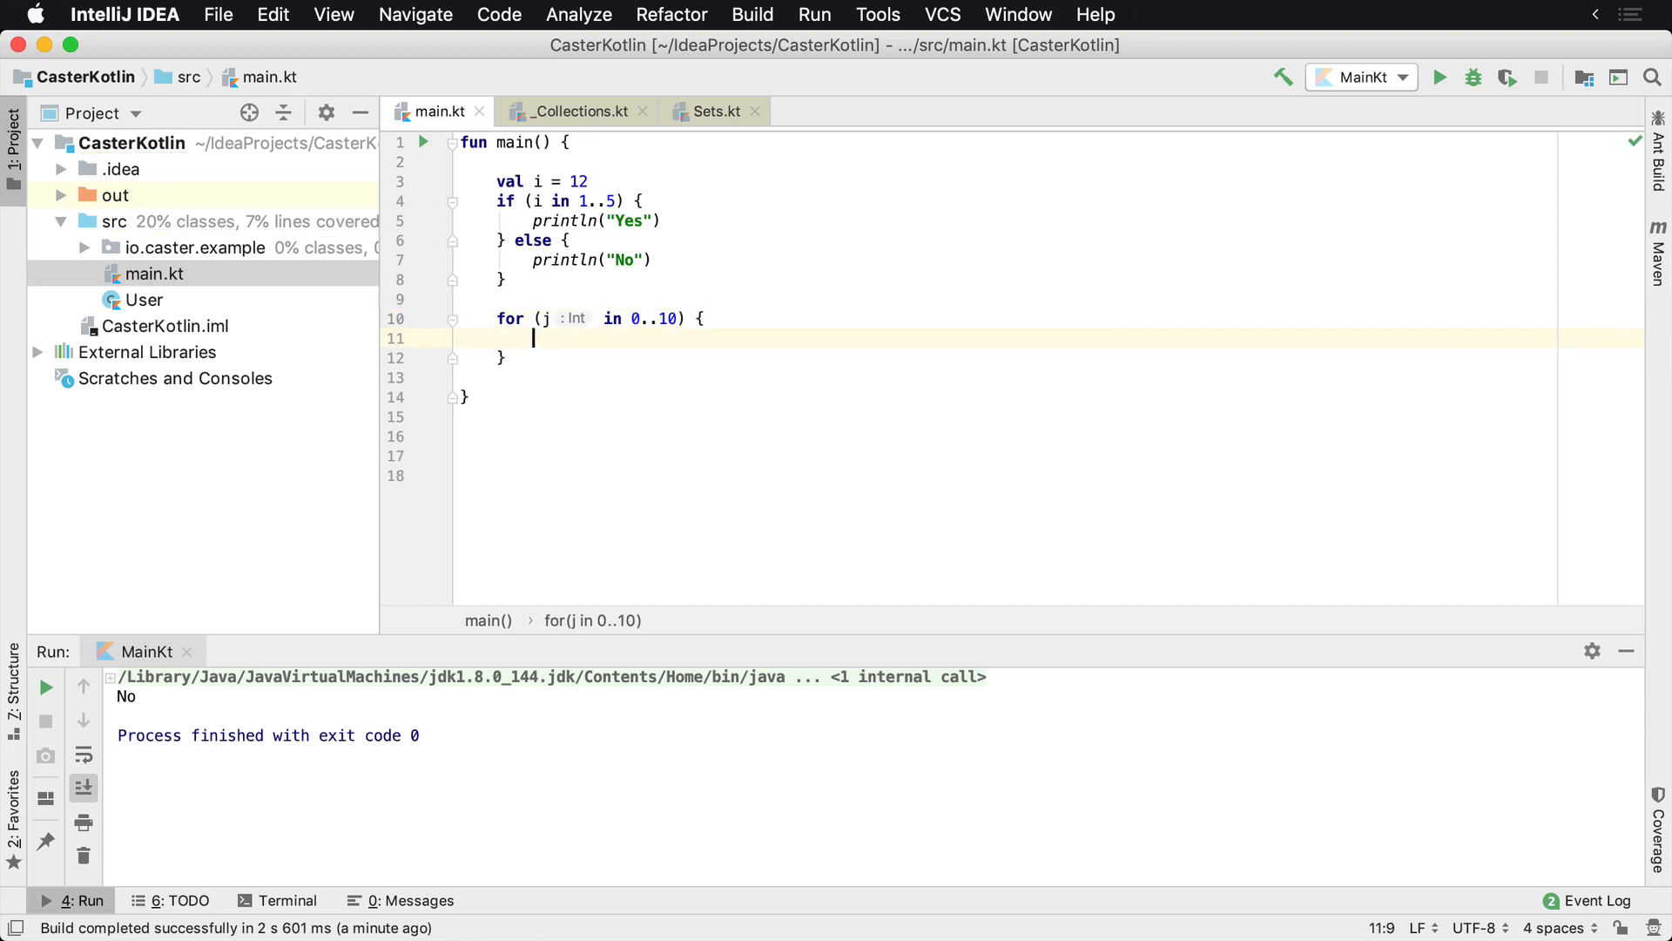
pyautogui.write('println(')
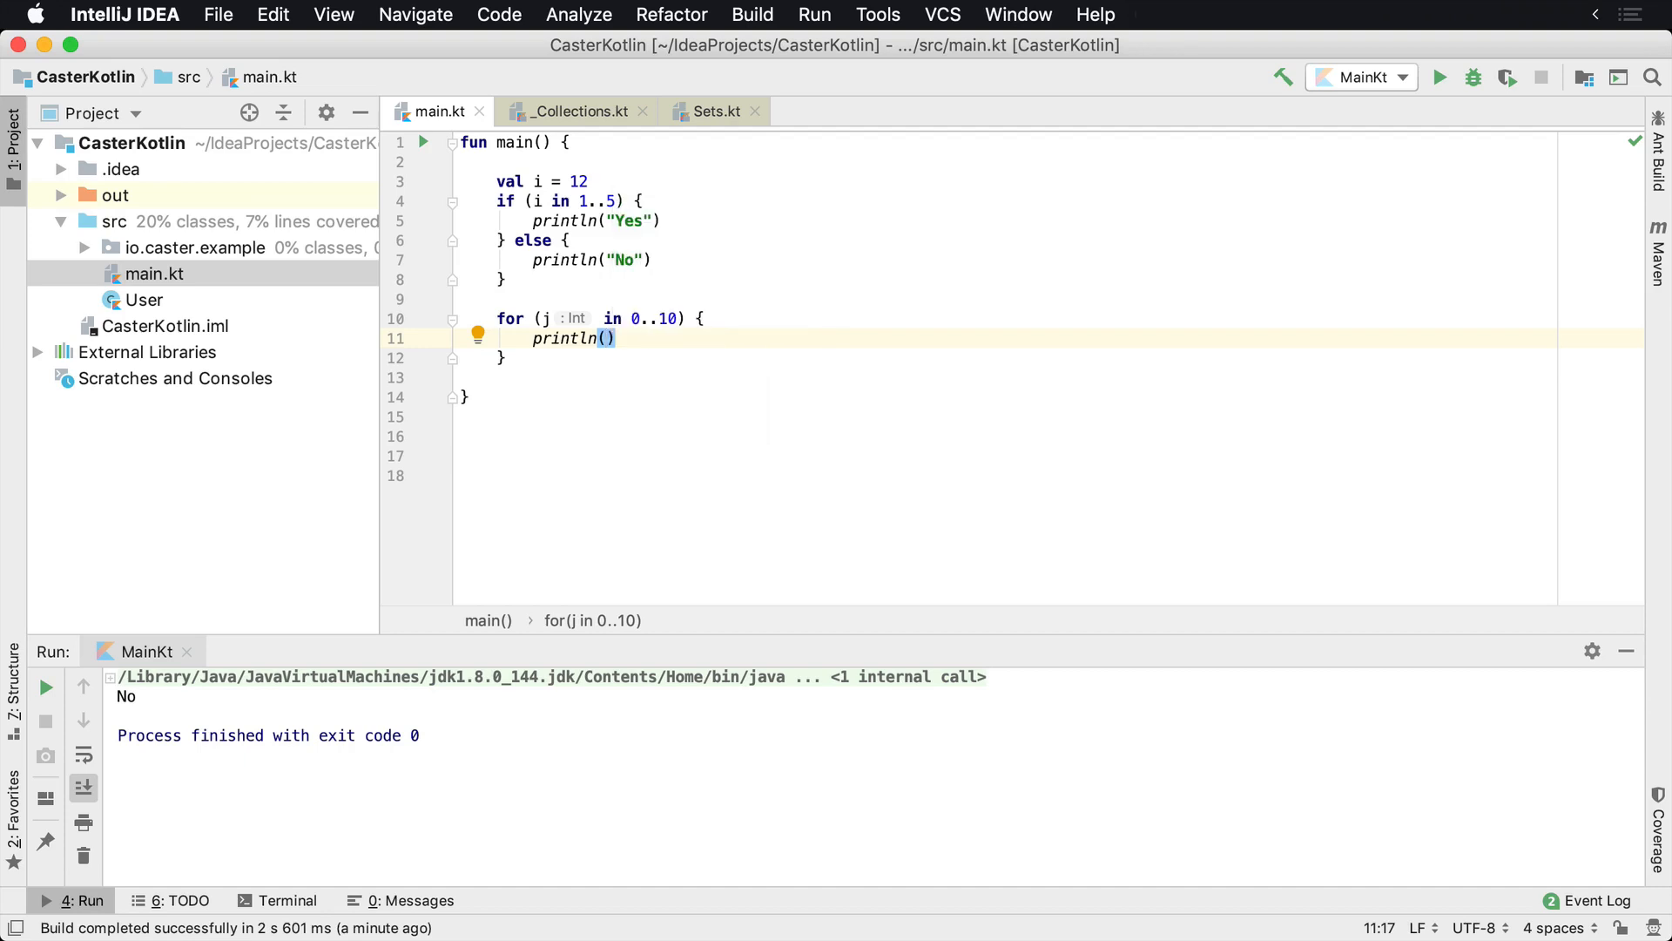
pyautogui.doubleClick(652, 318)
pyautogui.write('j')
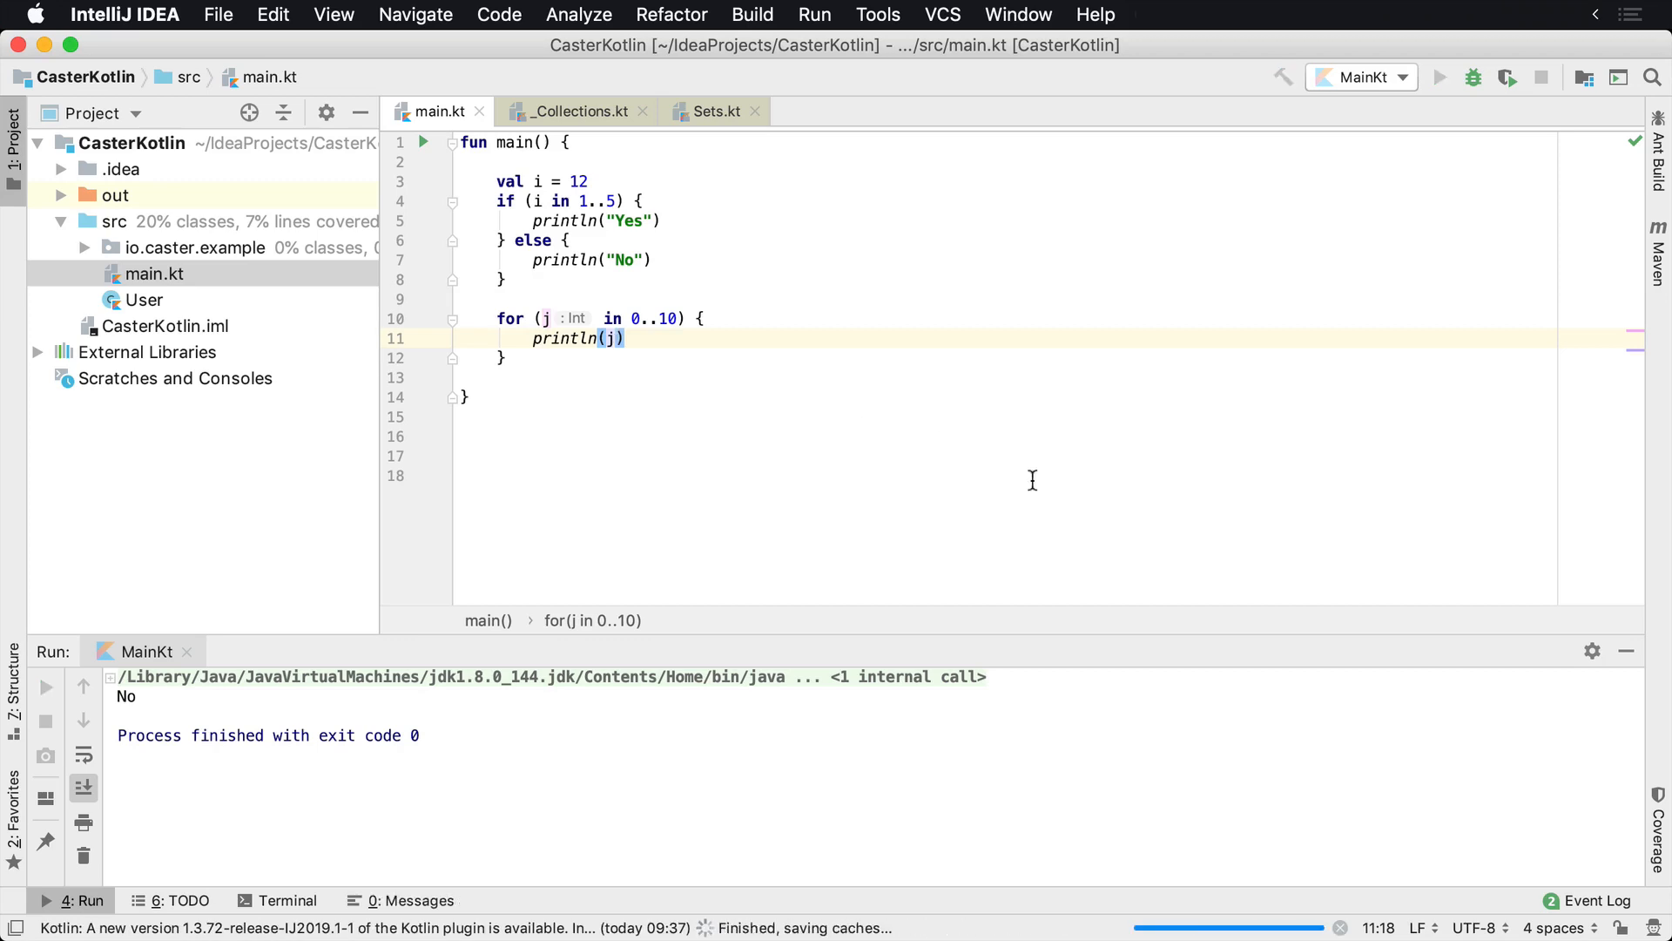
pyautogui.click(1439, 77)
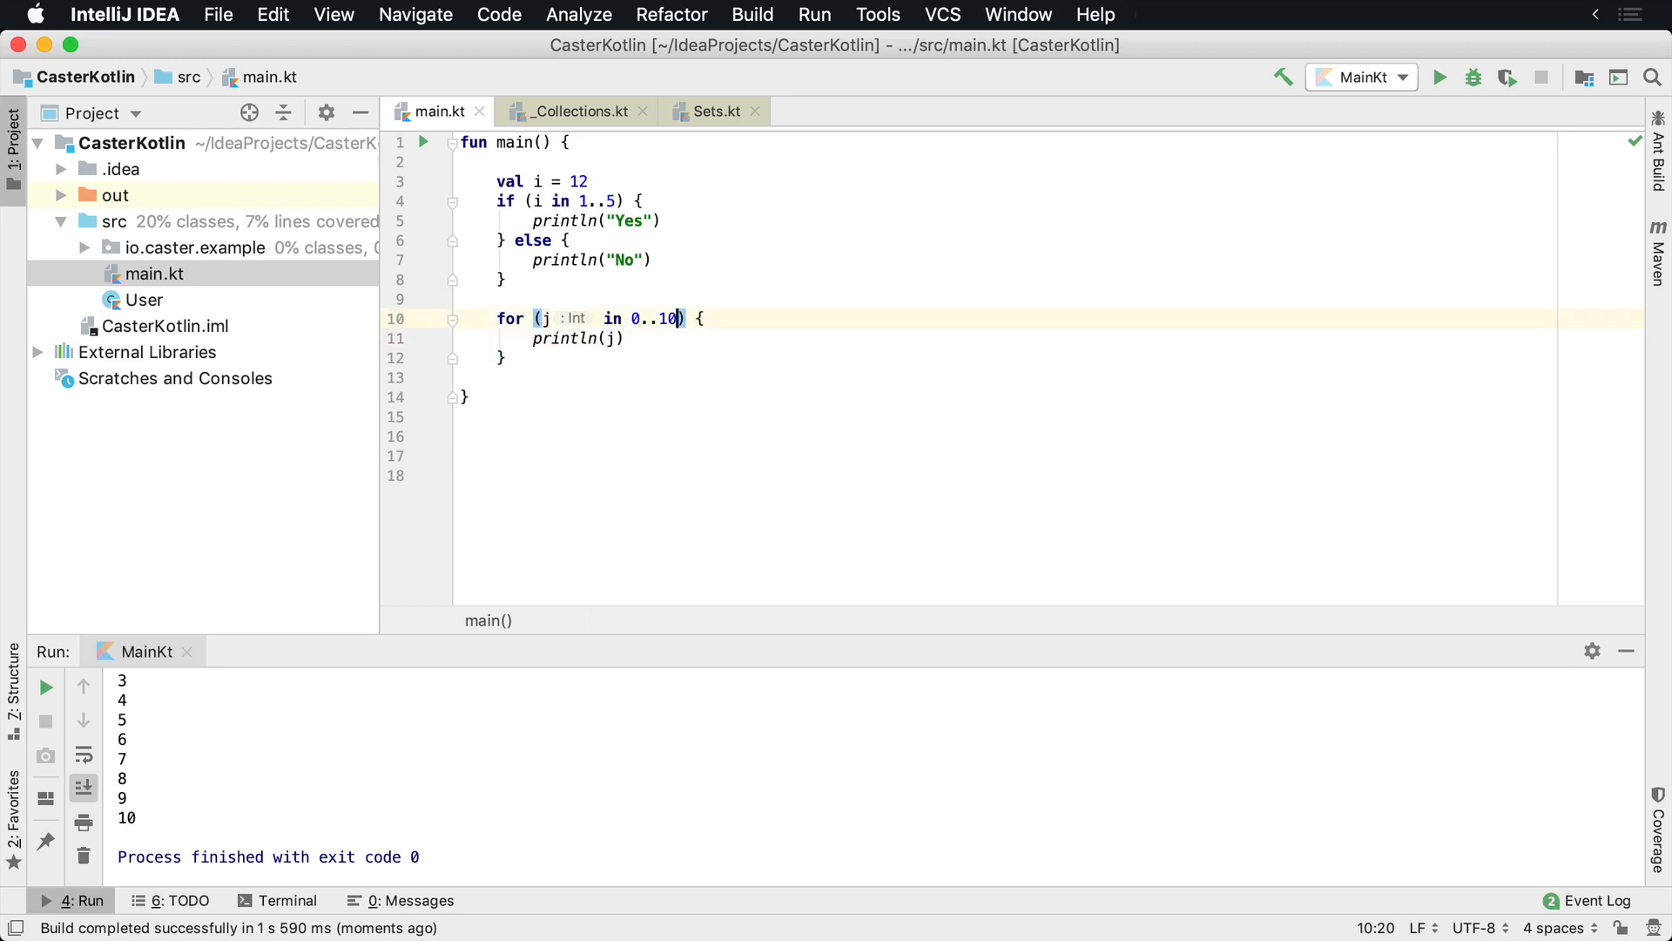
# - Add 'step 2' to the 0..10 range and rerun to print 0, 2, 4, 6, 8, 10
pyautogui.write('sp')
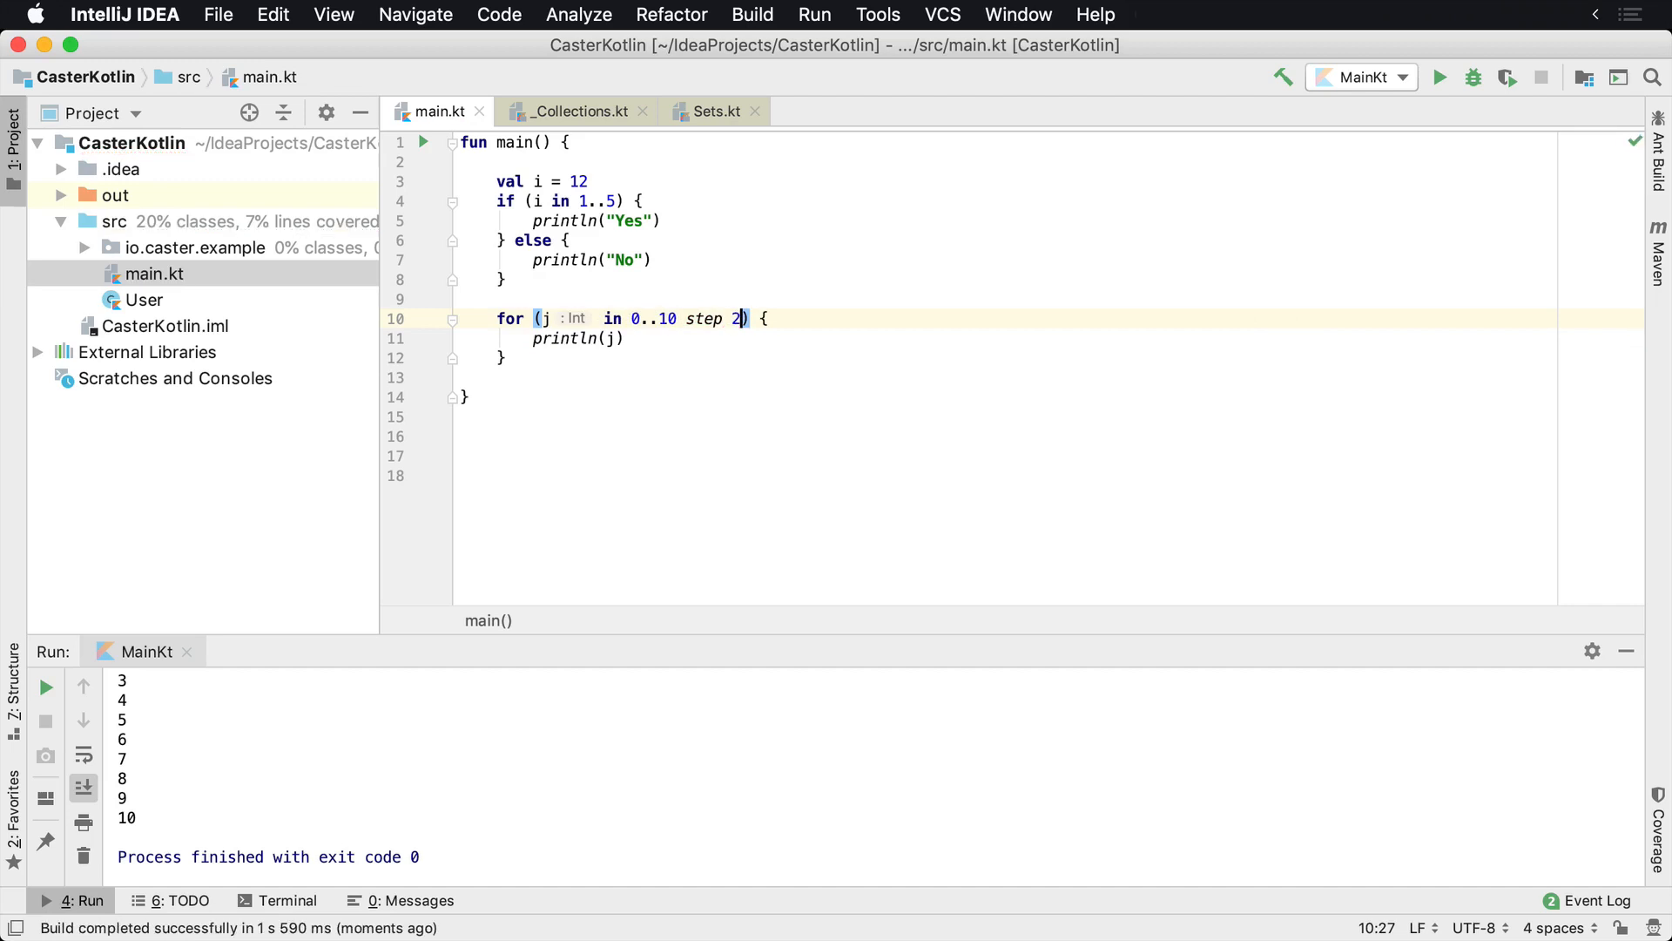
pyautogui.moveTo(678, 339)
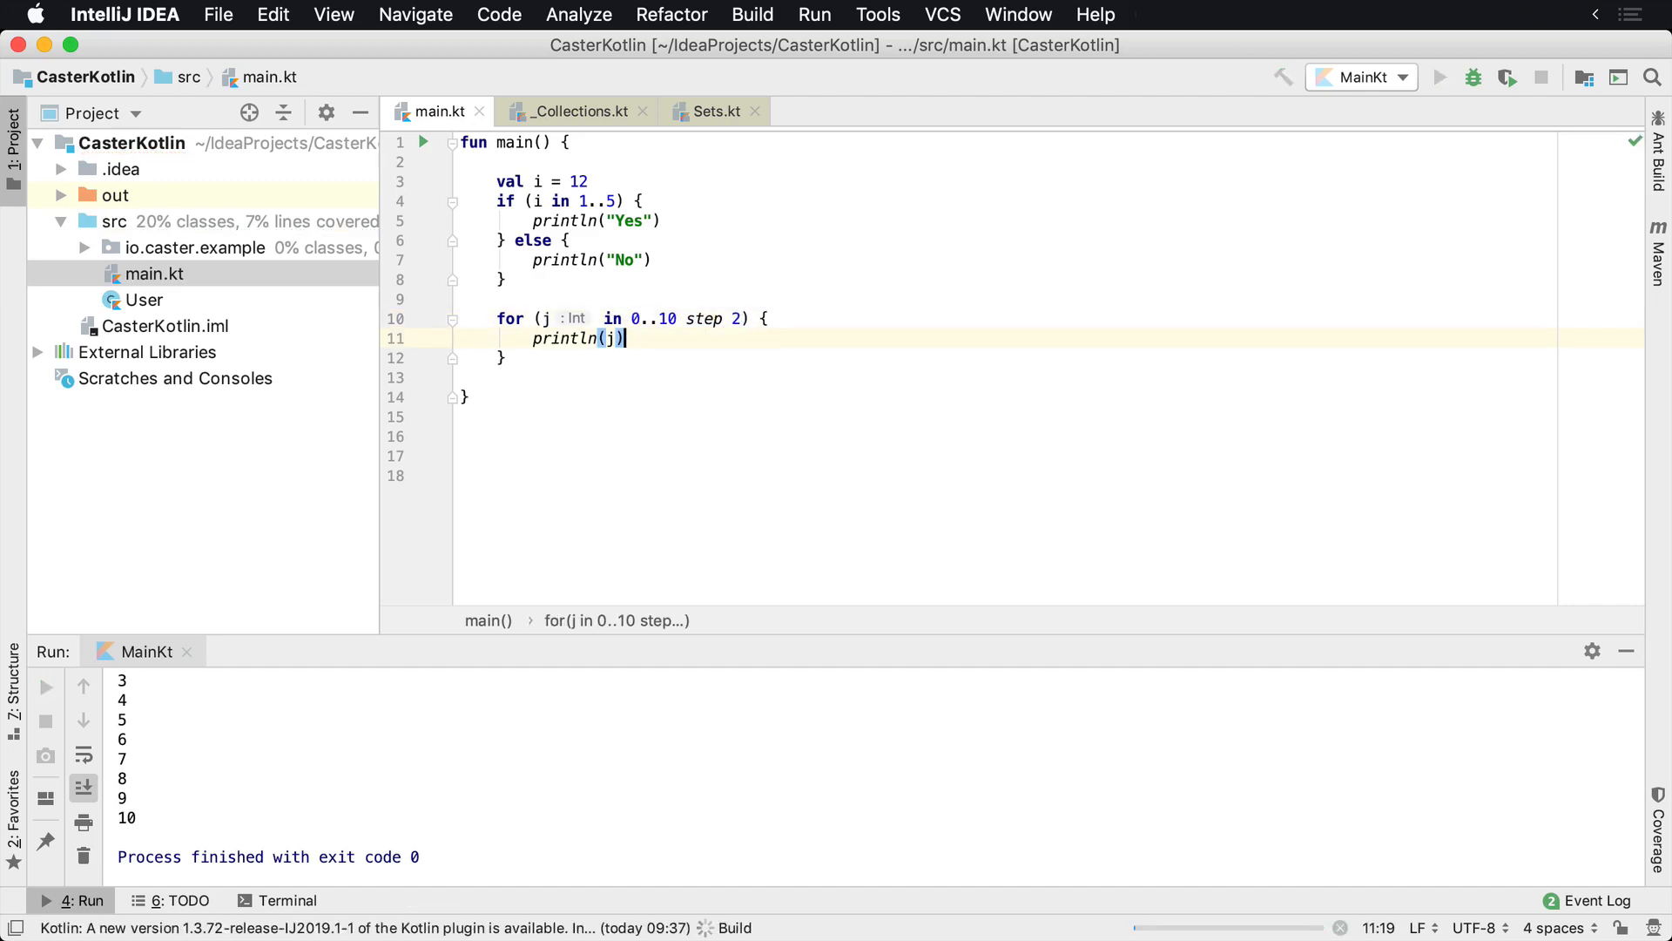
pyautogui.click(1439, 77)
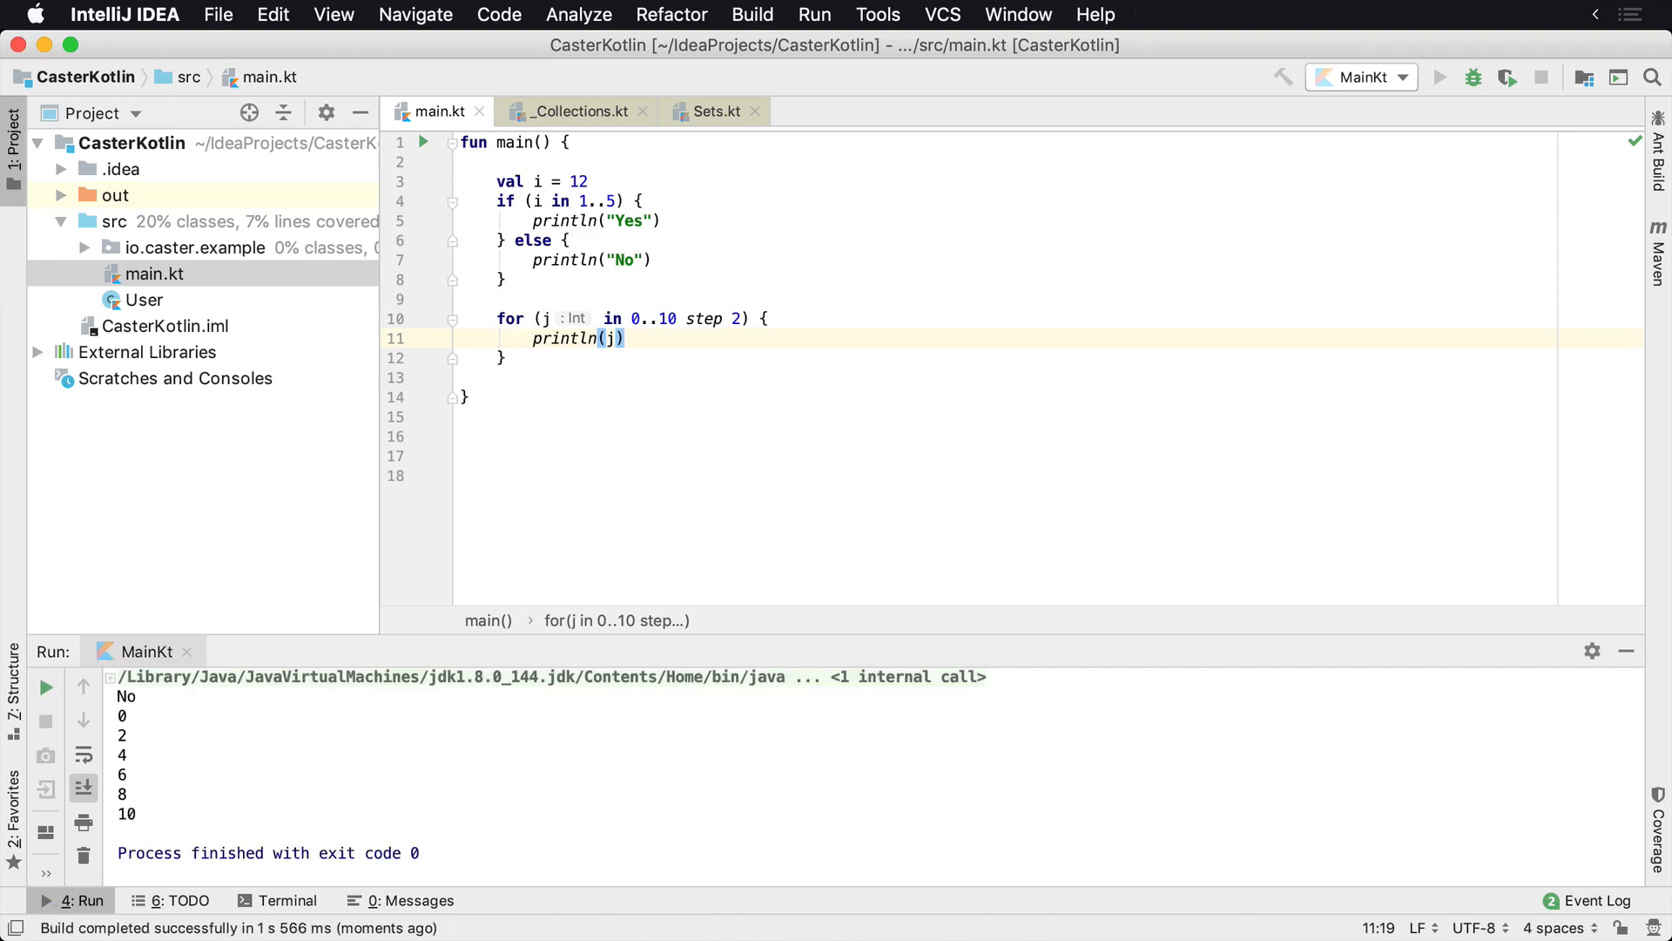